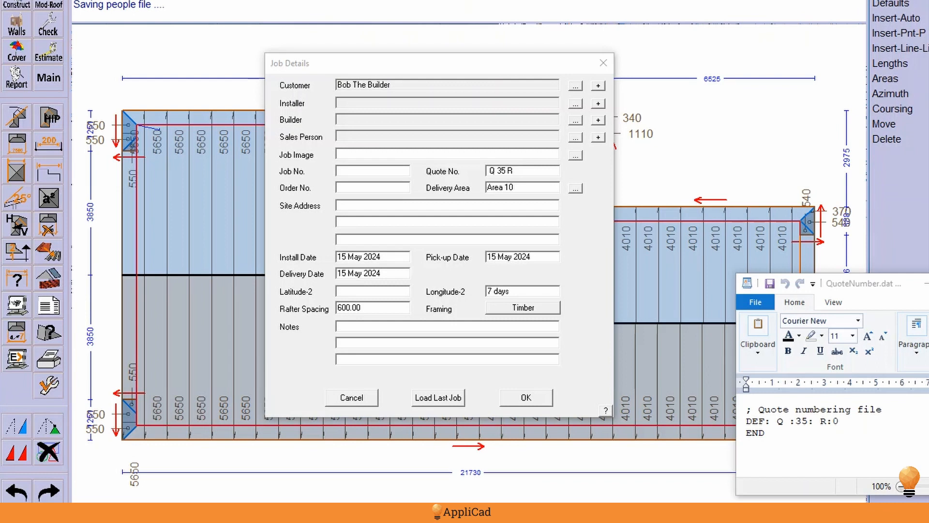
{"action": "mouse_move", "coordinate": [278, 69]}
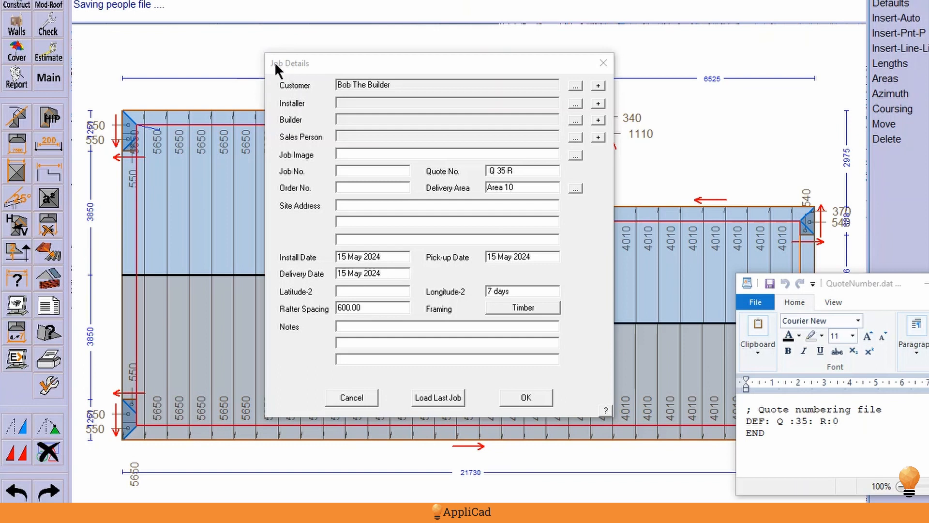
{"action": "mouse_move", "coordinate": [384, 405]}
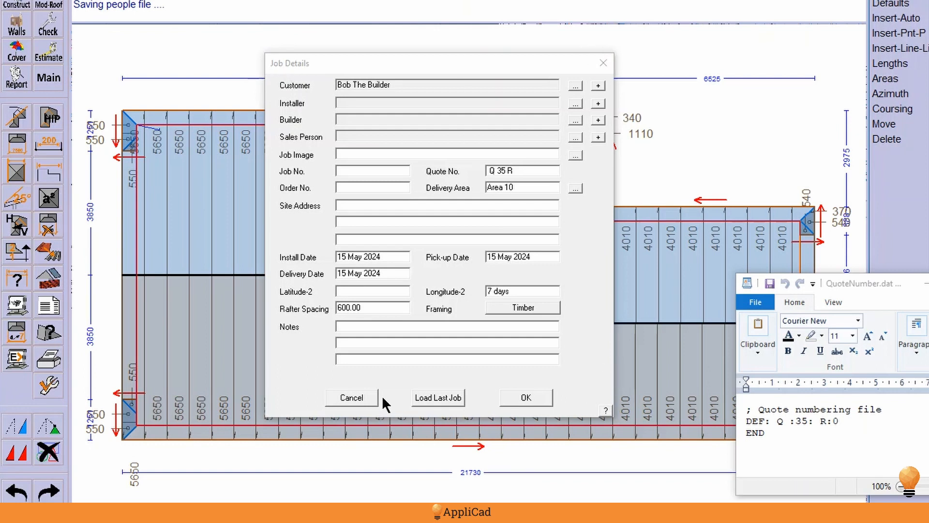
{"action": "mouse_move", "coordinate": [290, 106]}
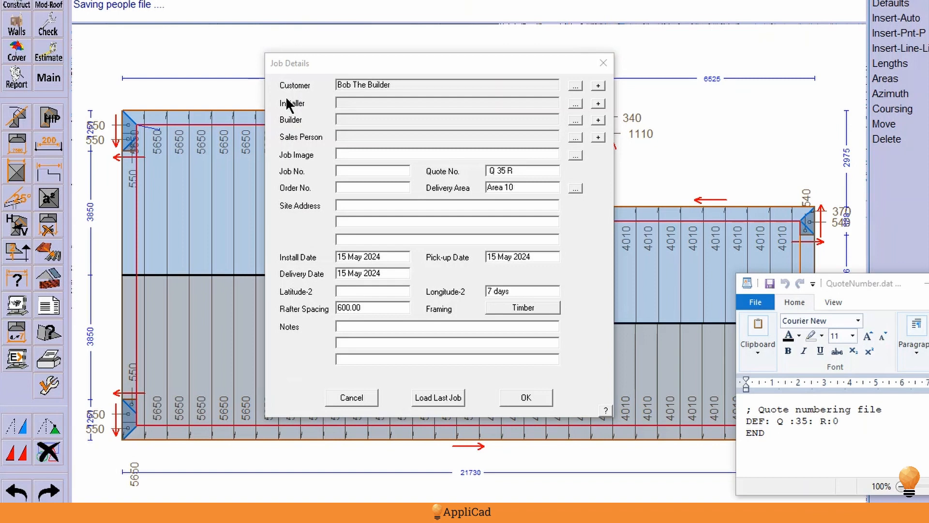
{"action": "mouse_move", "coordinate": [330, 111]}
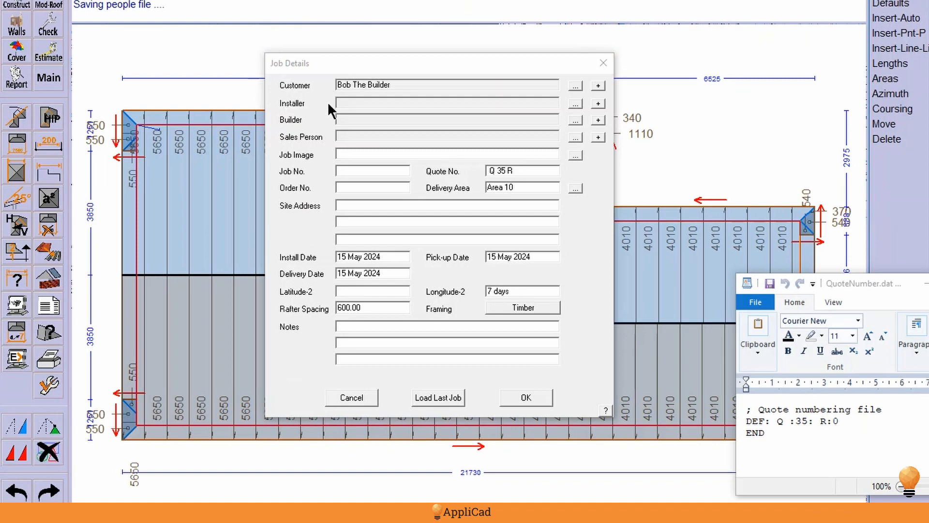
{"action": "mouse_move", "coordinate": [370, 149]}
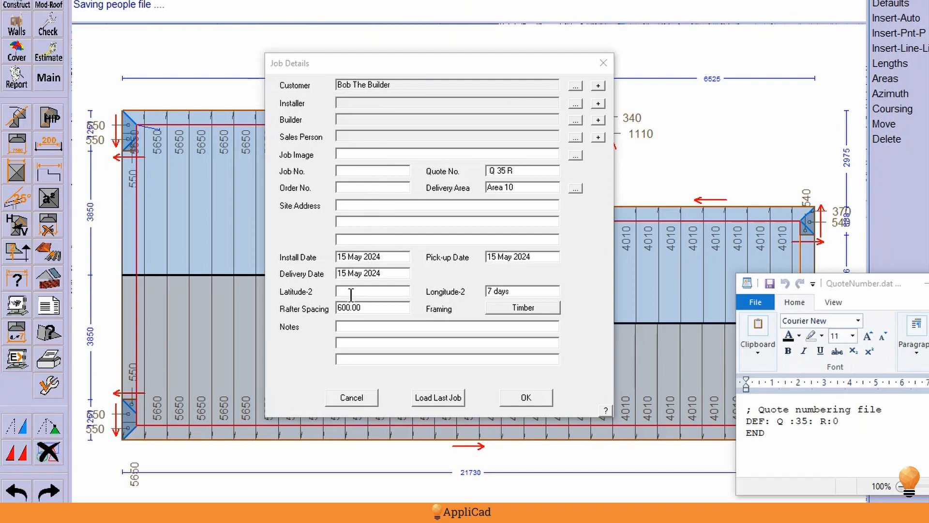
{"action": "mouse_move", "coordinate": [389, 270]}
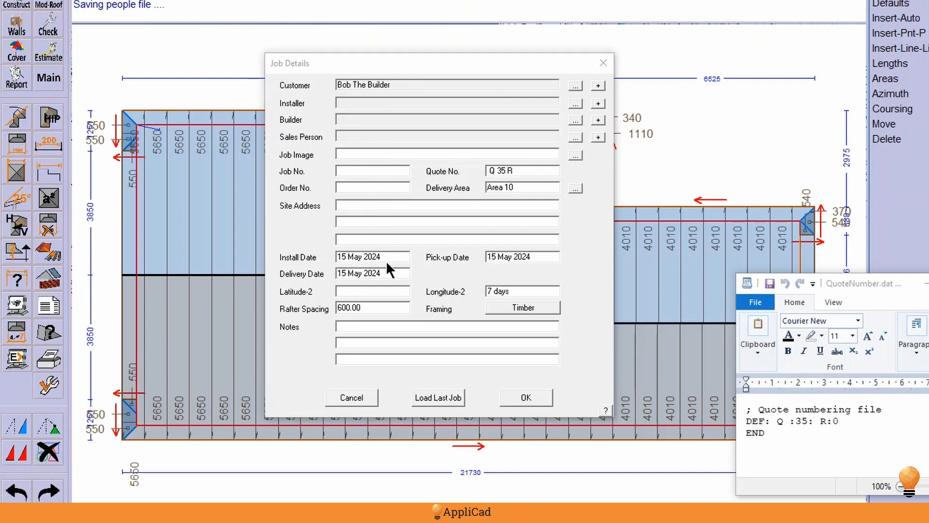
{"action": "mouse_move", "coordinate": [446, 180]}
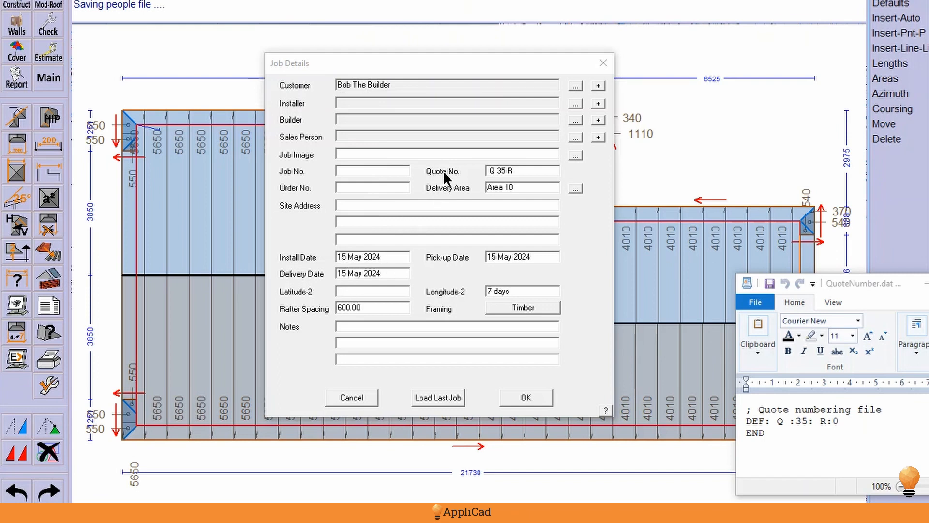
{"action": "mouse_move", "coordinate": [491, 185]}
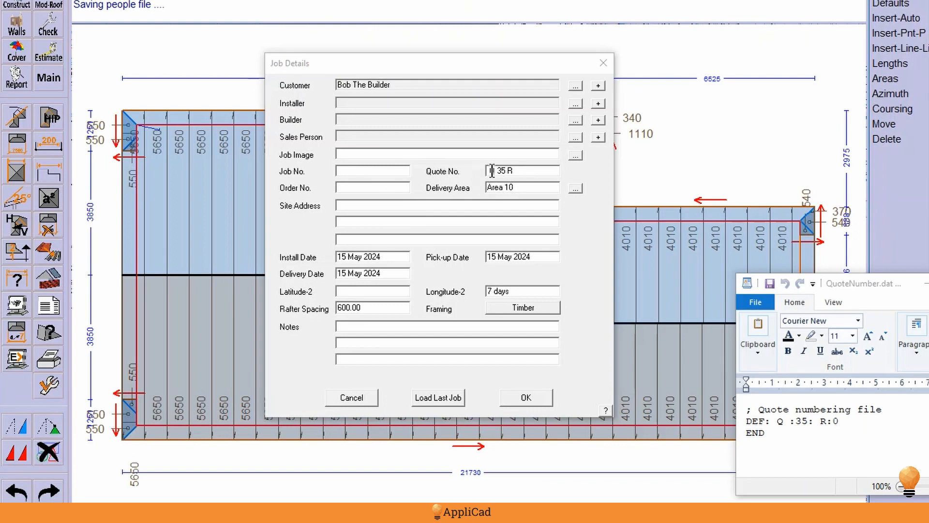
- Enter Q as the quote prefix in the DEF line and select the R suffix
{"action": "type", "text": "Q"}
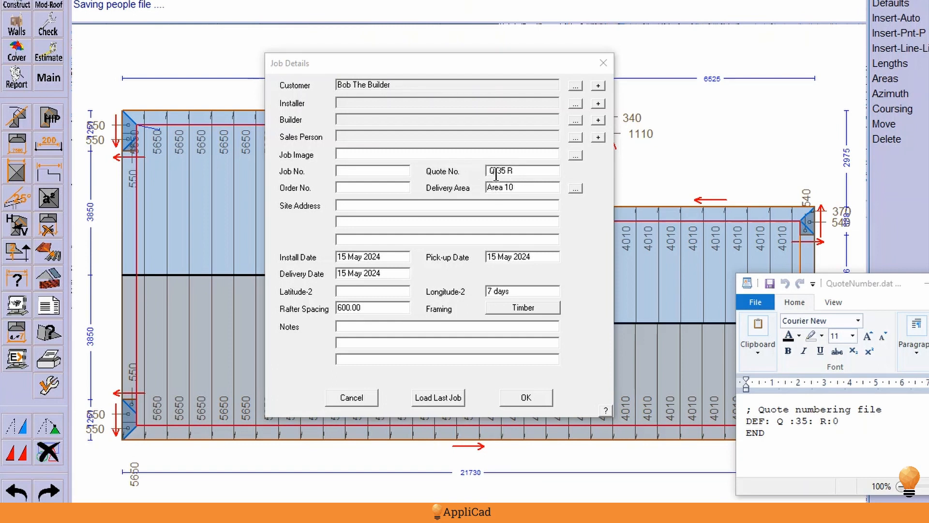
{"action": "left_click", "coordinate": [522, 171]}
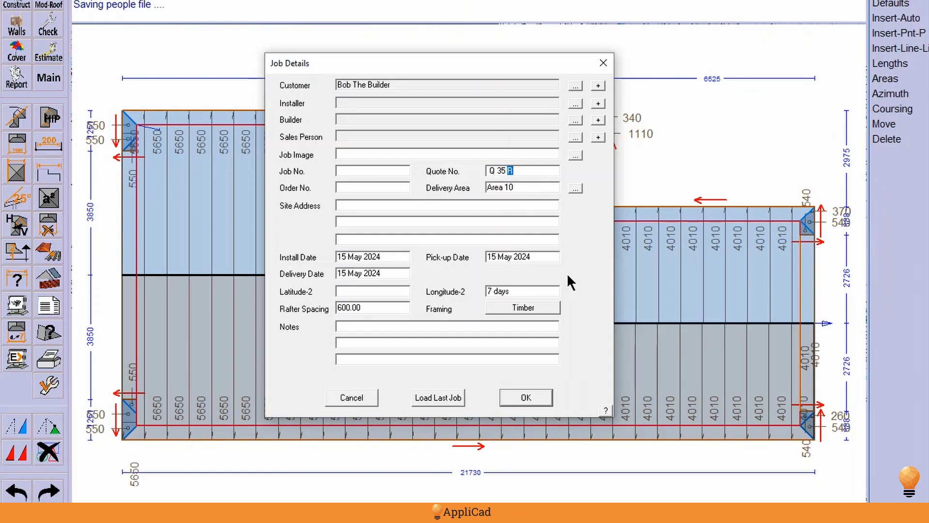
{"action": "mouse_move", "coordinate": [464, 177]}
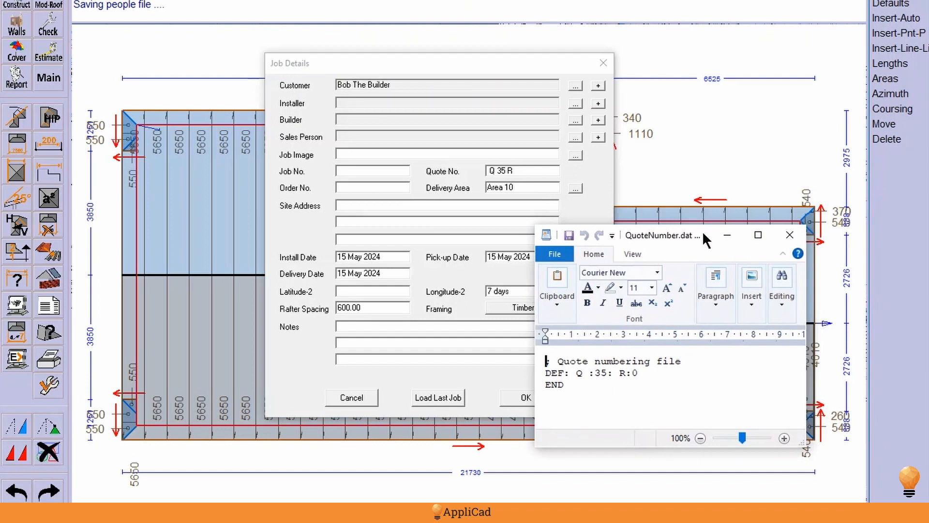
{"action": "mouse_move", "coordinate": [638, 248]}
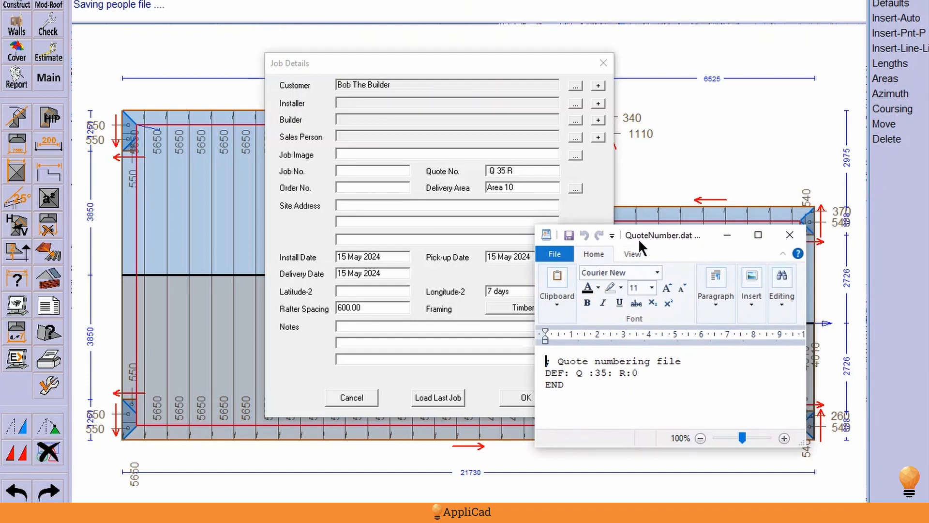
{"action": "mouse_move", "coordinate": [678, 245]}
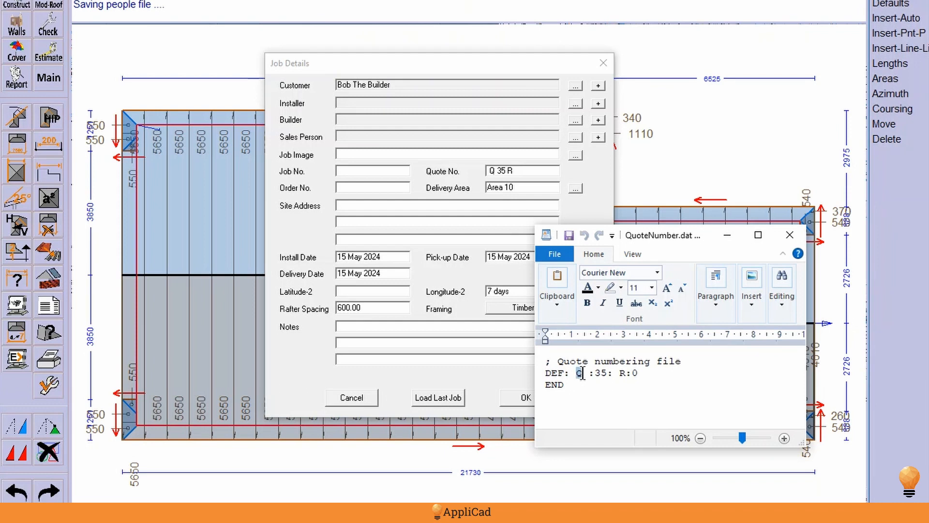
- Replace starting number 35 with 10001 in the DEF line, then close the file
{"action": "left_click", "coordinate": [597, 373]}
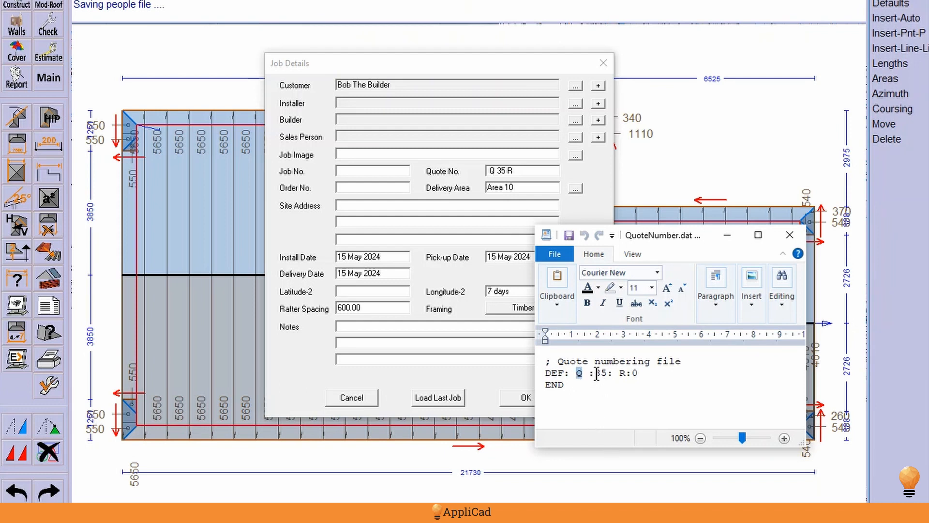
{"action": "double_click", "coordinate": [604, 373]}
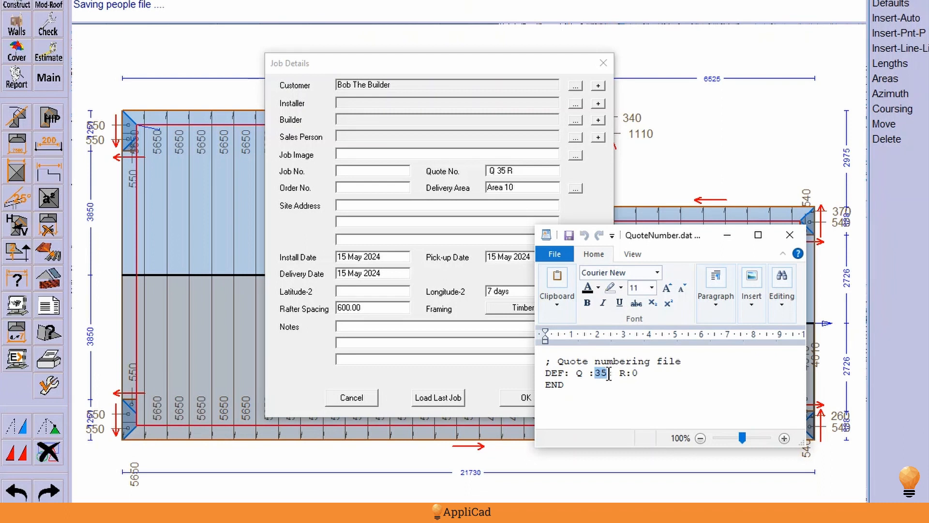
{"action": "mouse_move", "coordinate": [622, 403]}
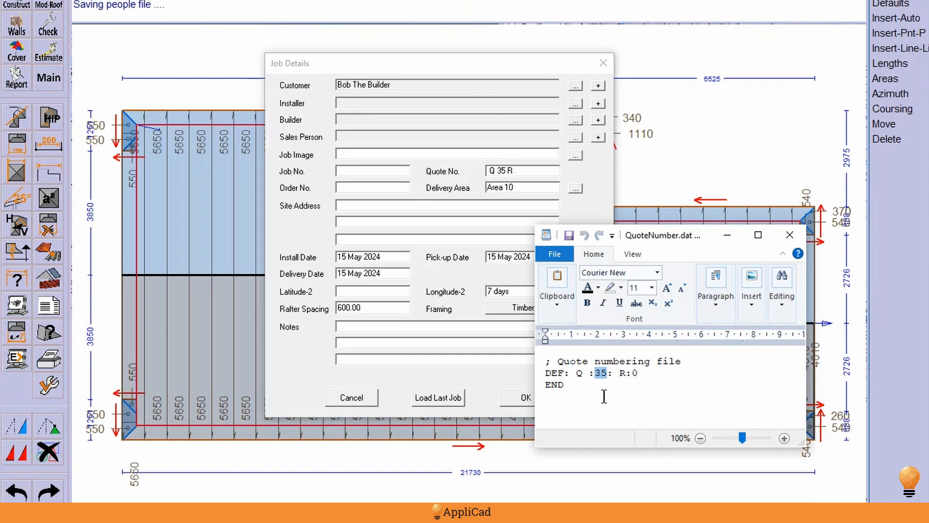
{"action": "type", "text": "1000"}
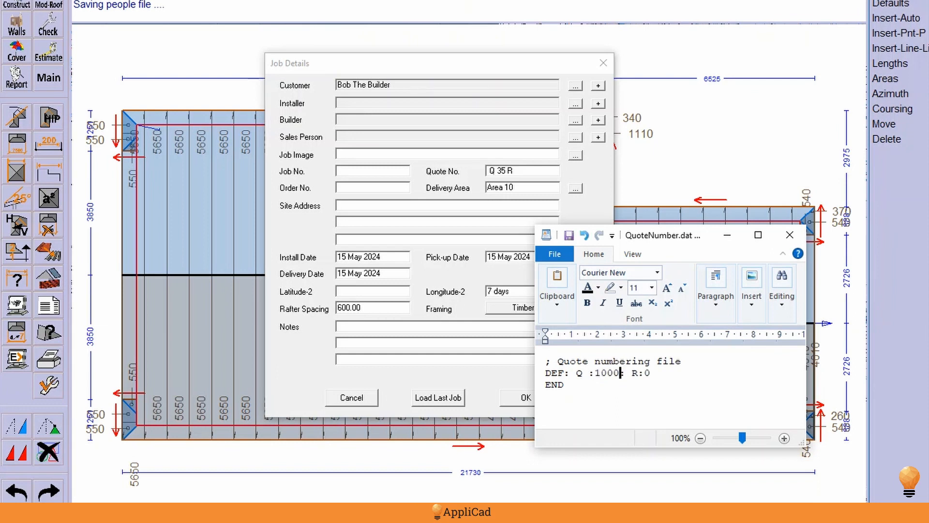
{"action": "type", "text": "1"}
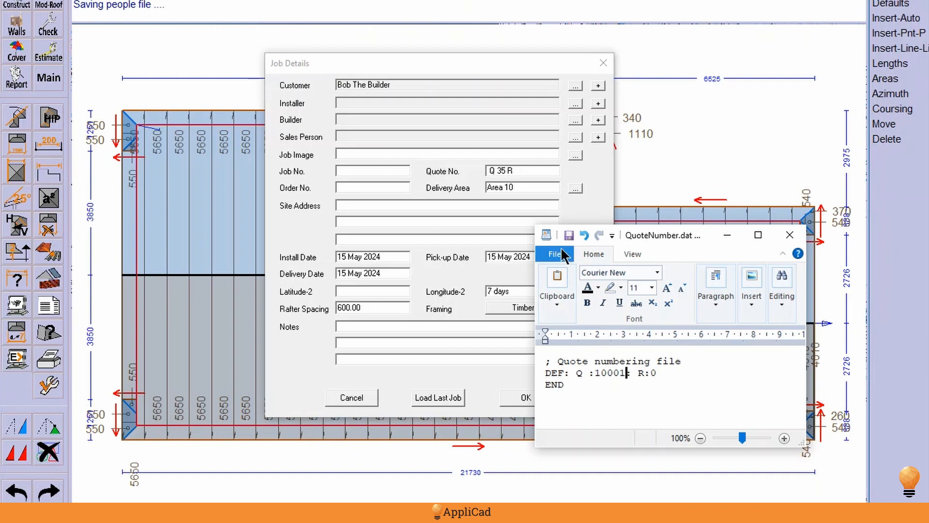
{"action": "mouse_move", "coordinate": [560, 266]}
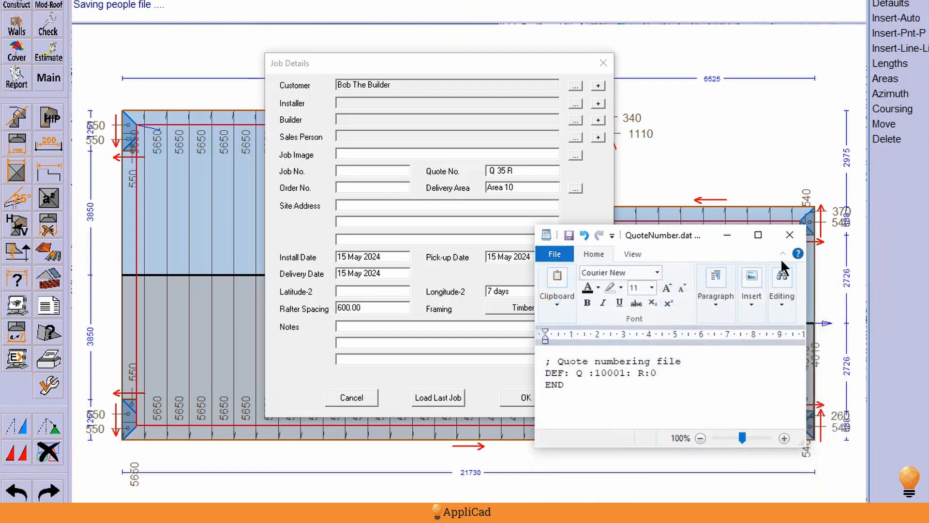
{"action": "left_click", "coordinate": [790, 235]}
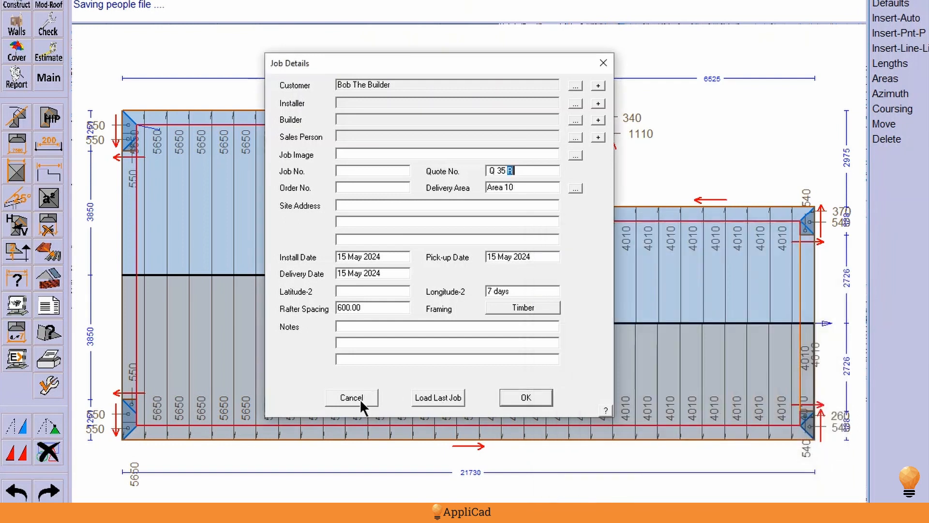